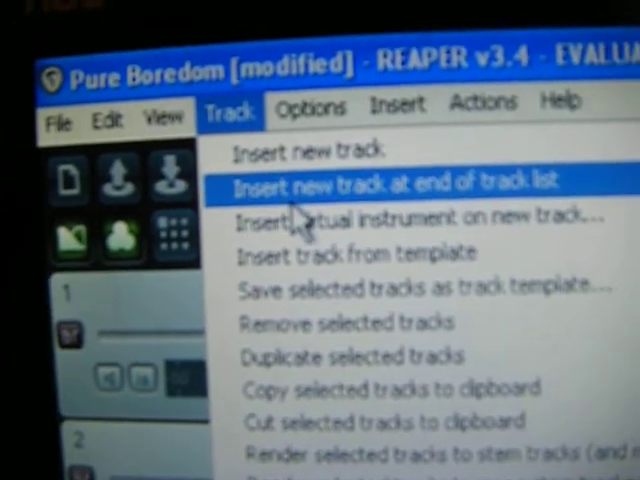
# Step: Insert a new empty track at the end of the Pure Boredom project's track list
pyautogui.click(390, 184)
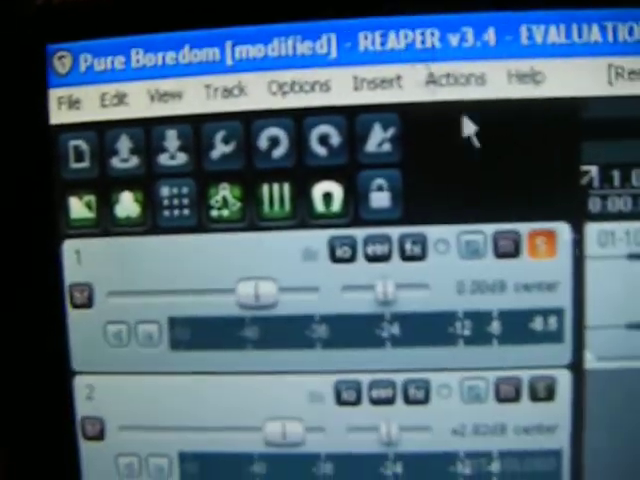